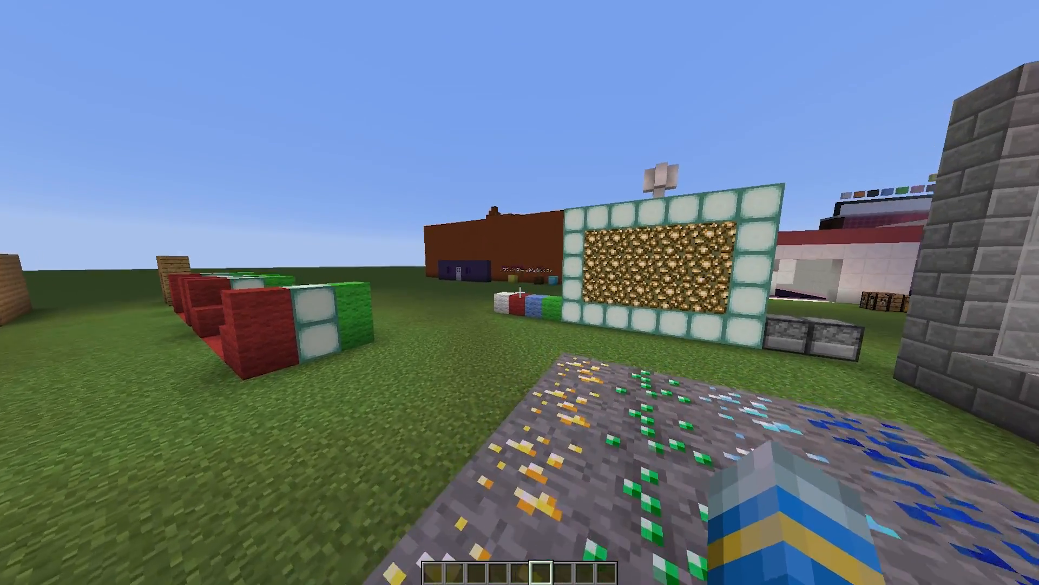
mouse_move(519, 293)
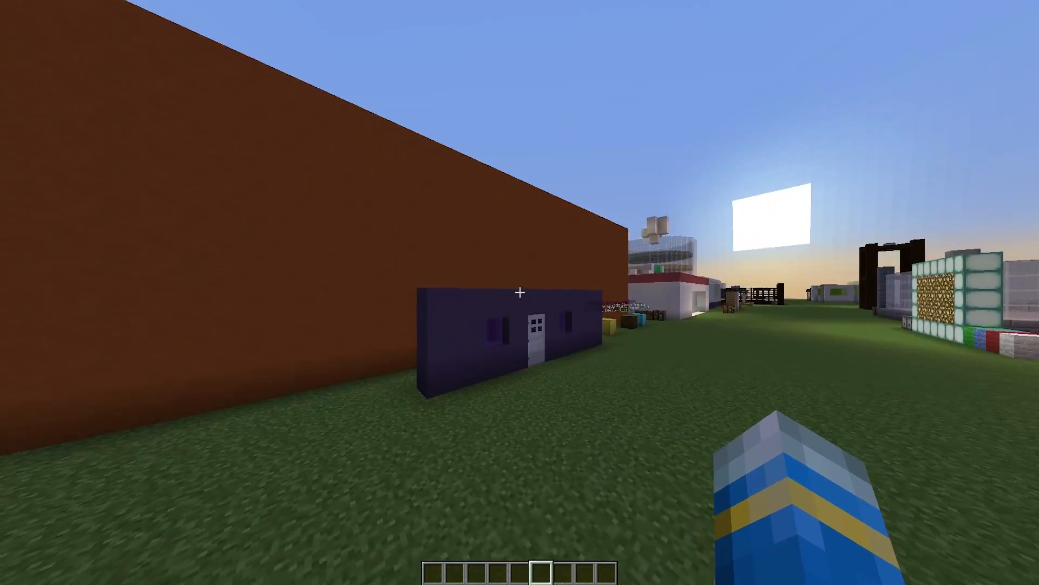
mouse_move(520, 293)
text(/gc)
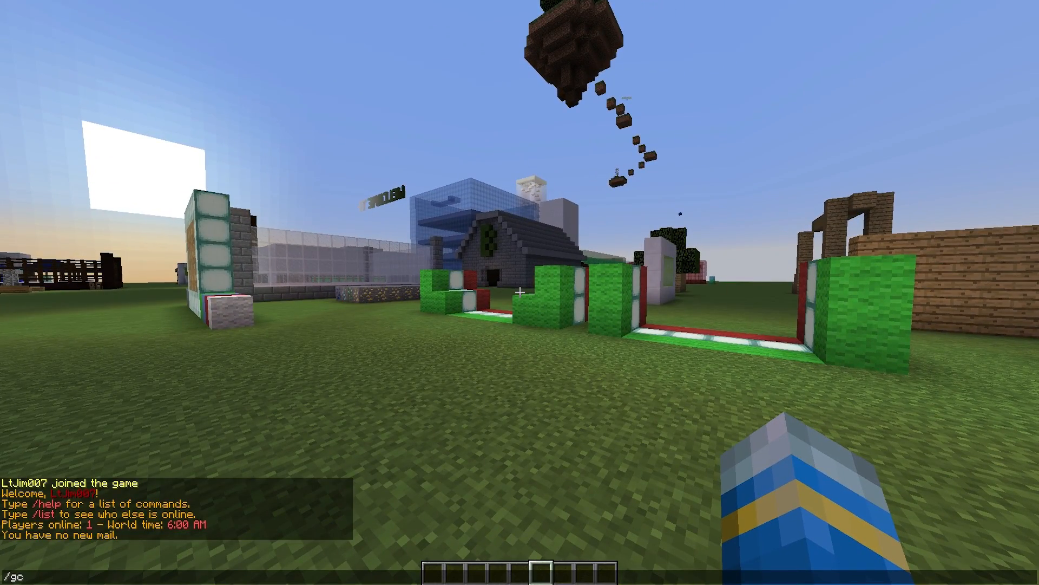
Open and close a GemCrush board, then run /gctop, which reports no stats available.
key(Return)
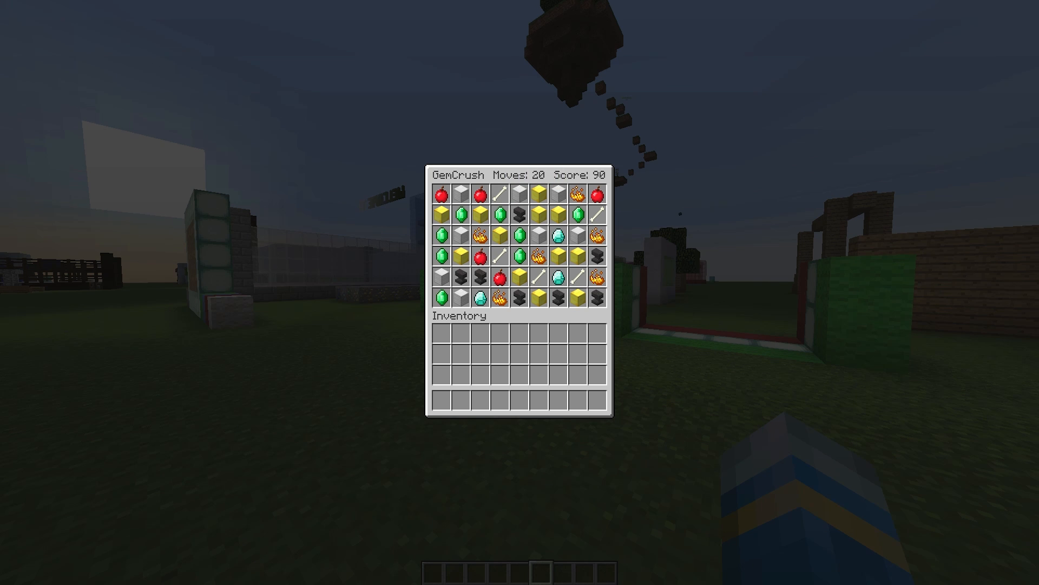
key(Escape)
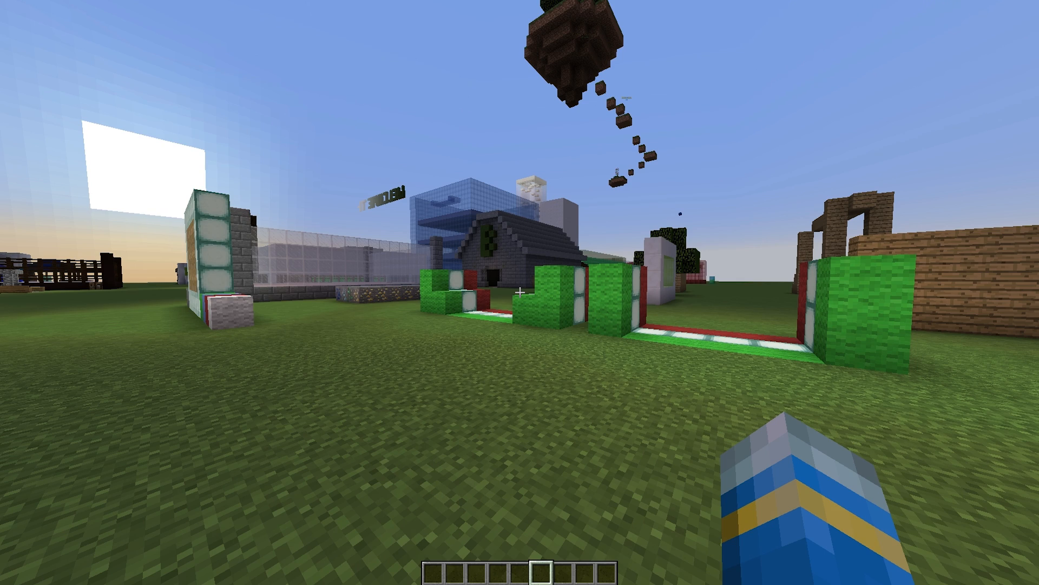
text(/gctop)
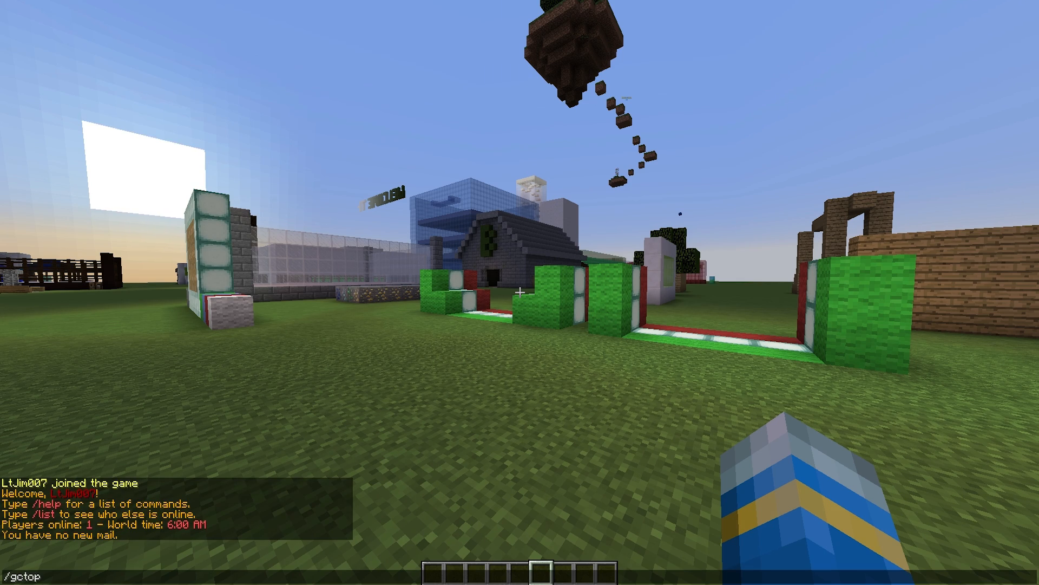
key(Return)
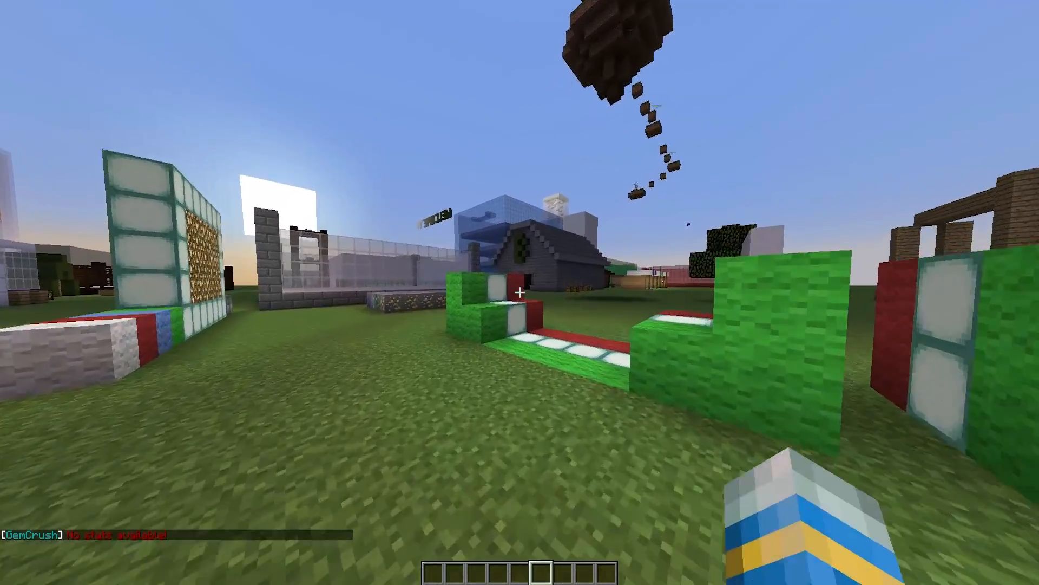
mouse_move(519, 292)
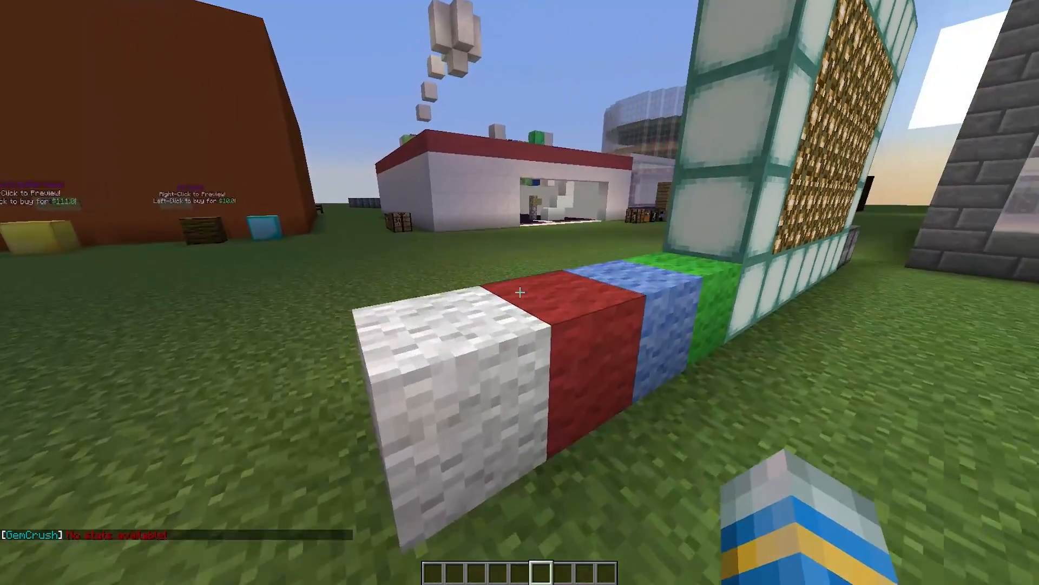
mouse_move(520, 292)
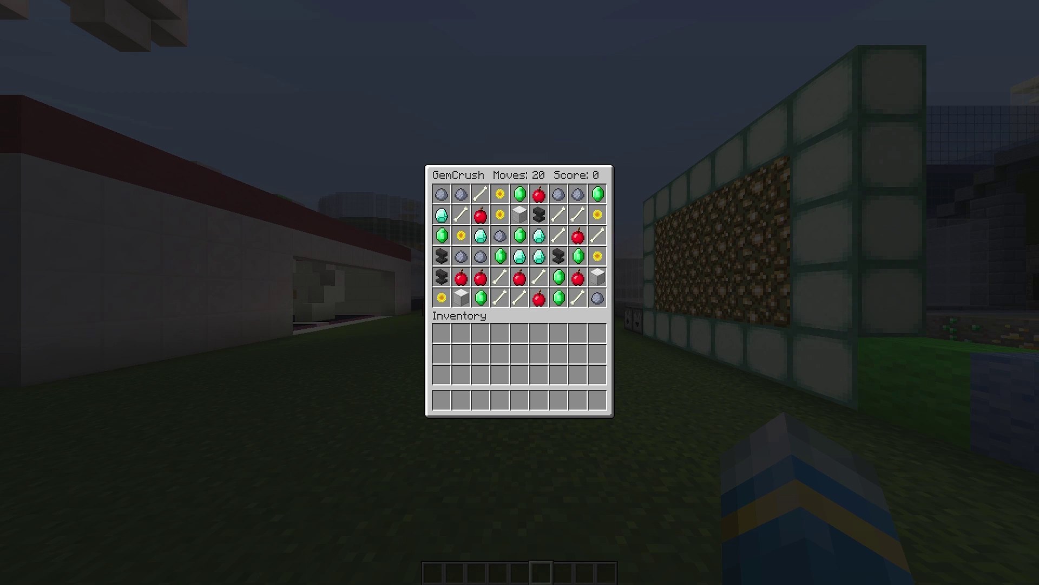
mouse_move(520, 280)
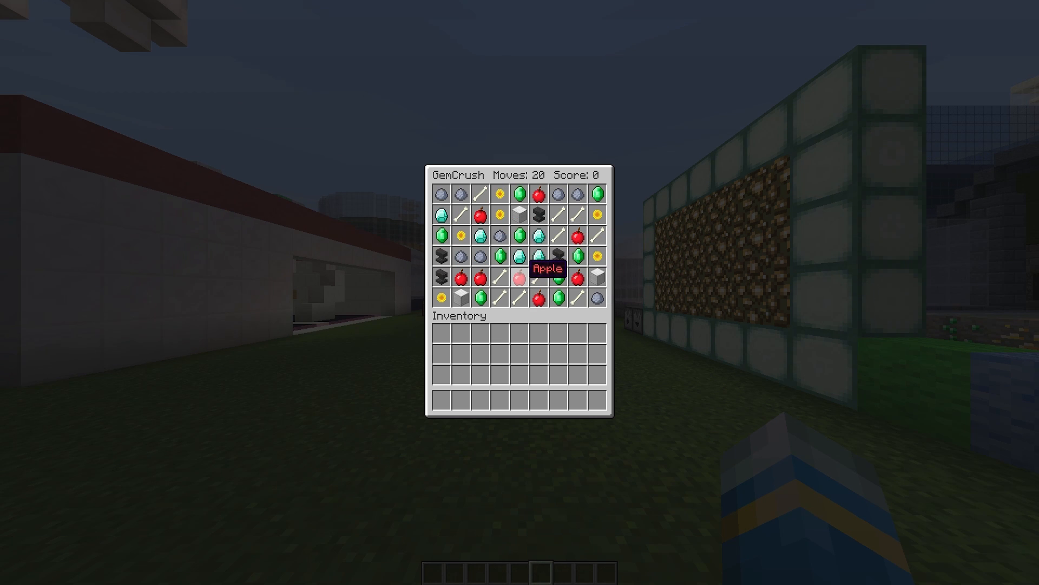
mouse_move(530, 252)
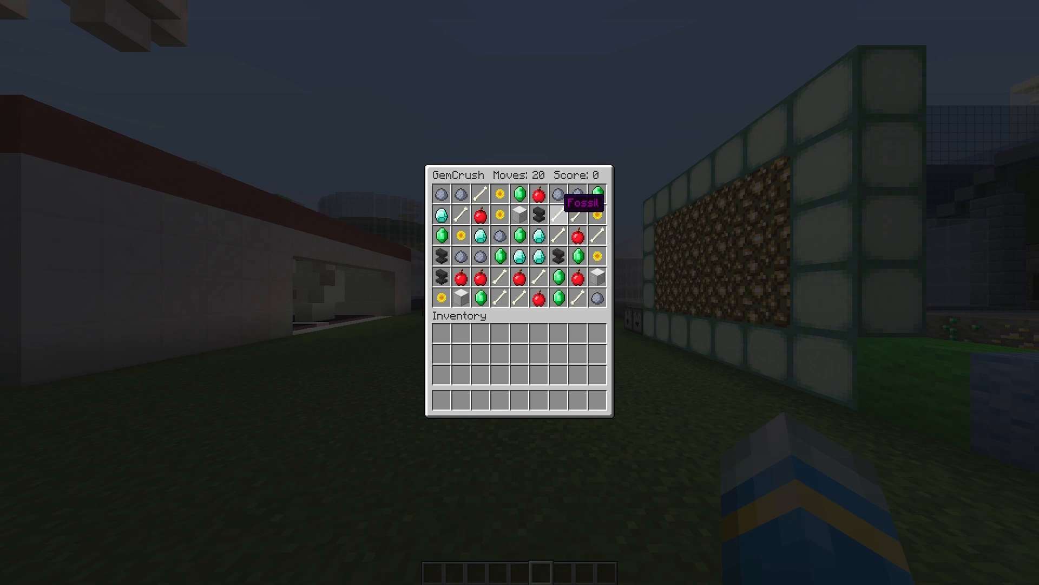
mouse_move(599, 218)
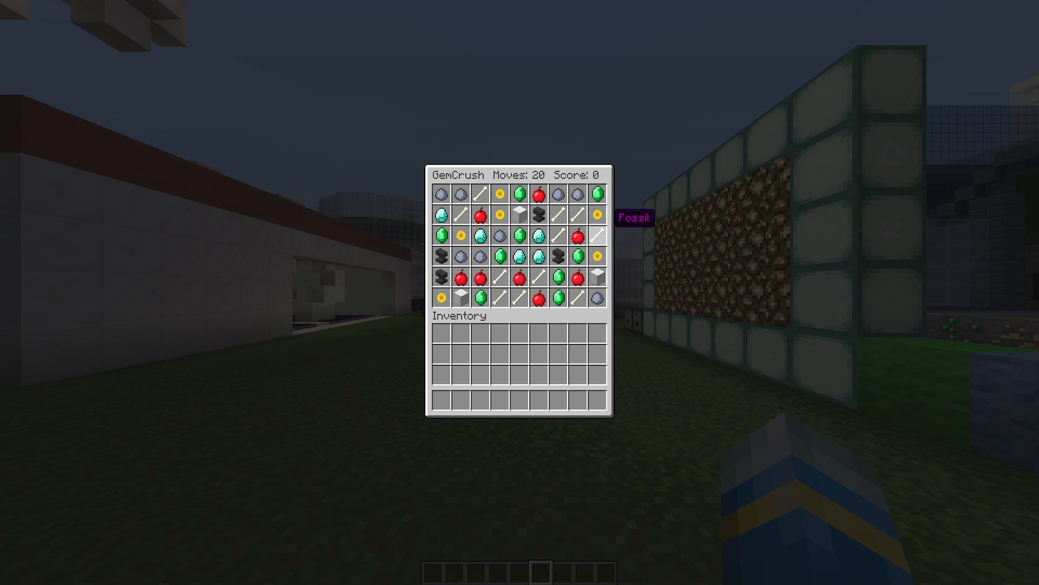
mouse_move(584, 258)
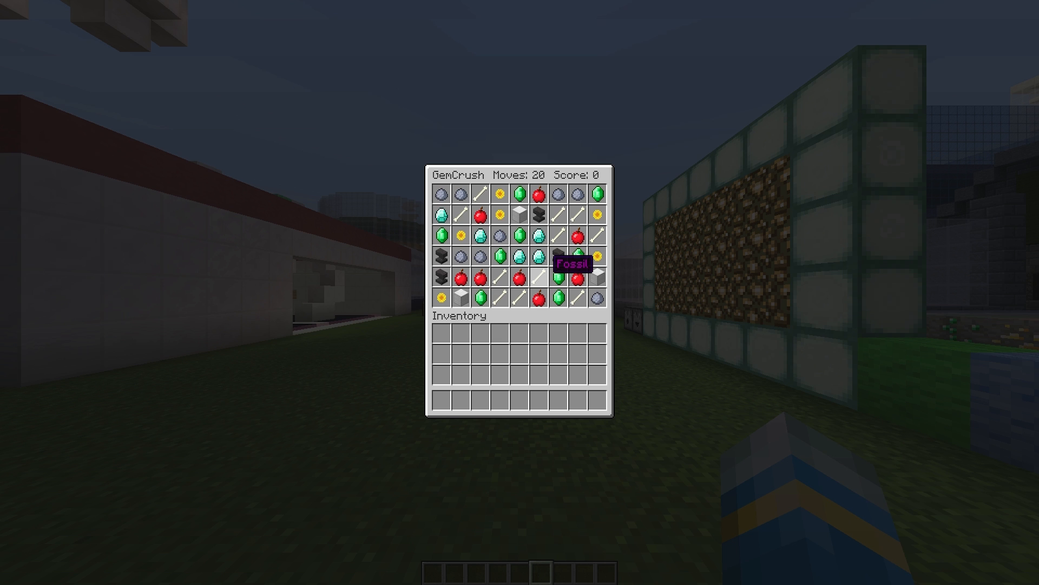
mouse_move(550, 257)
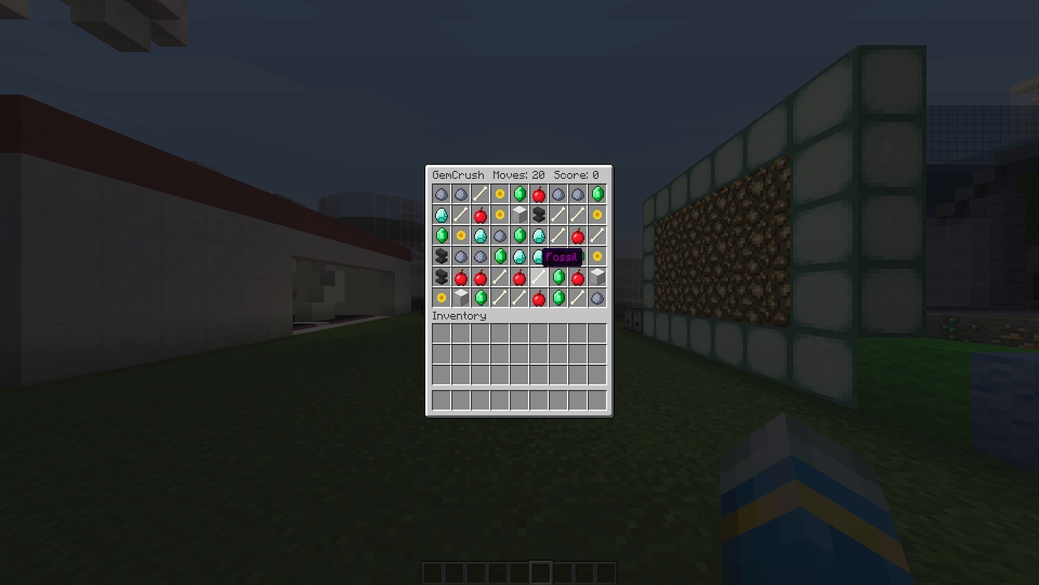
mouse_move(535, 257)
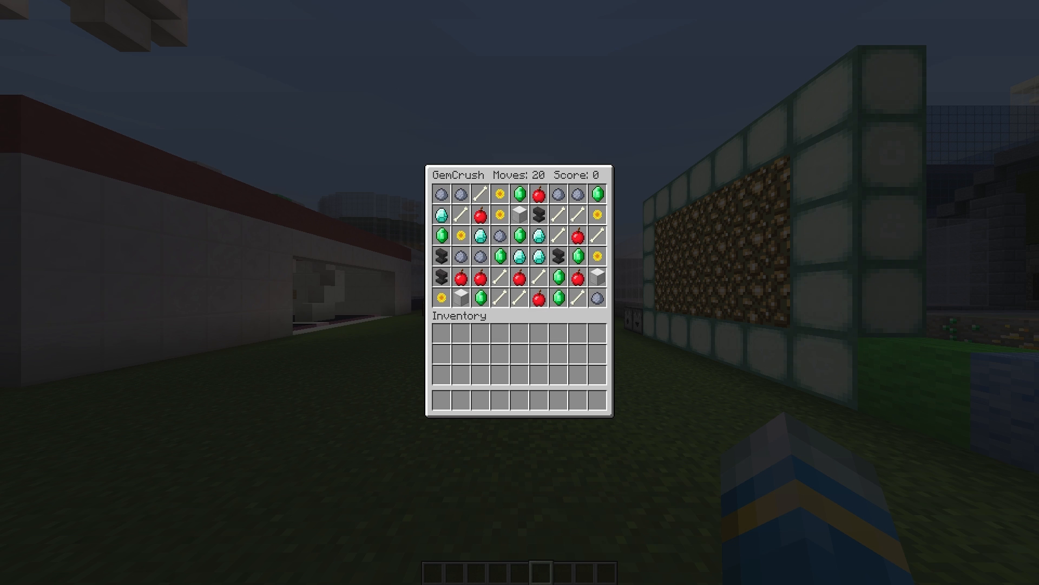
mouse_move(579, 235)
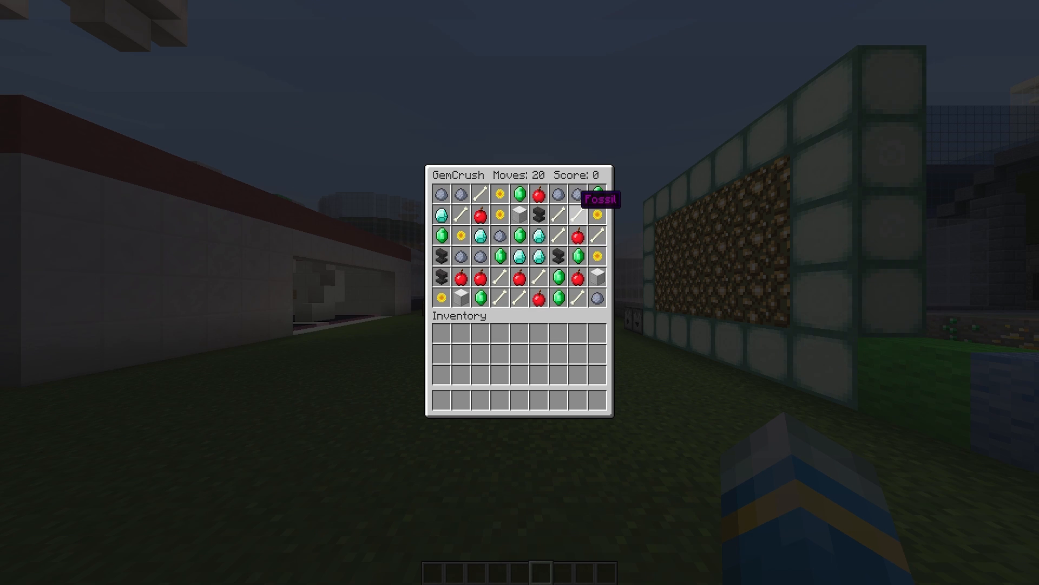
mouse_move(520, 253)
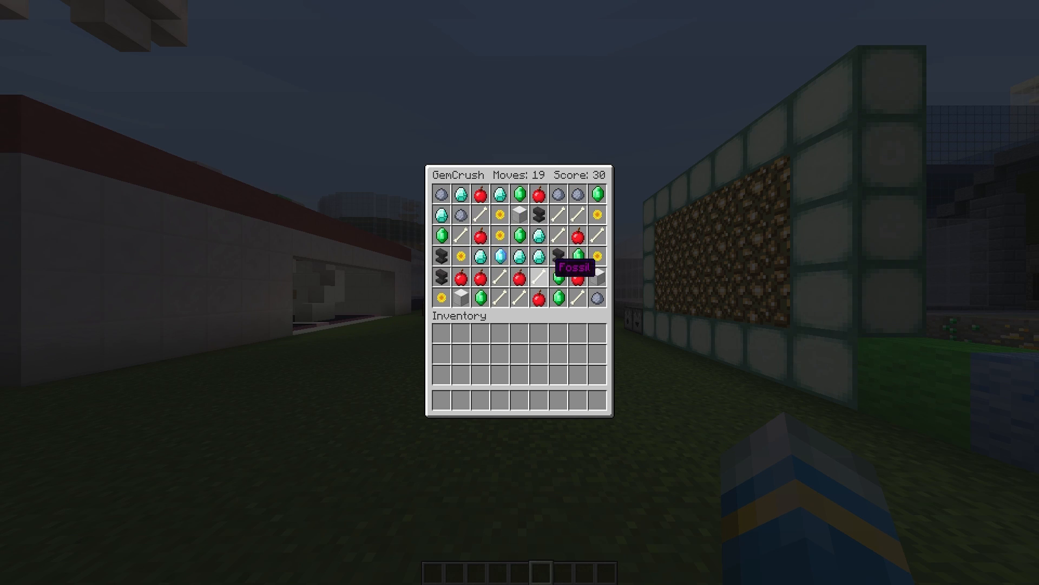
mouse_move(514, 255)
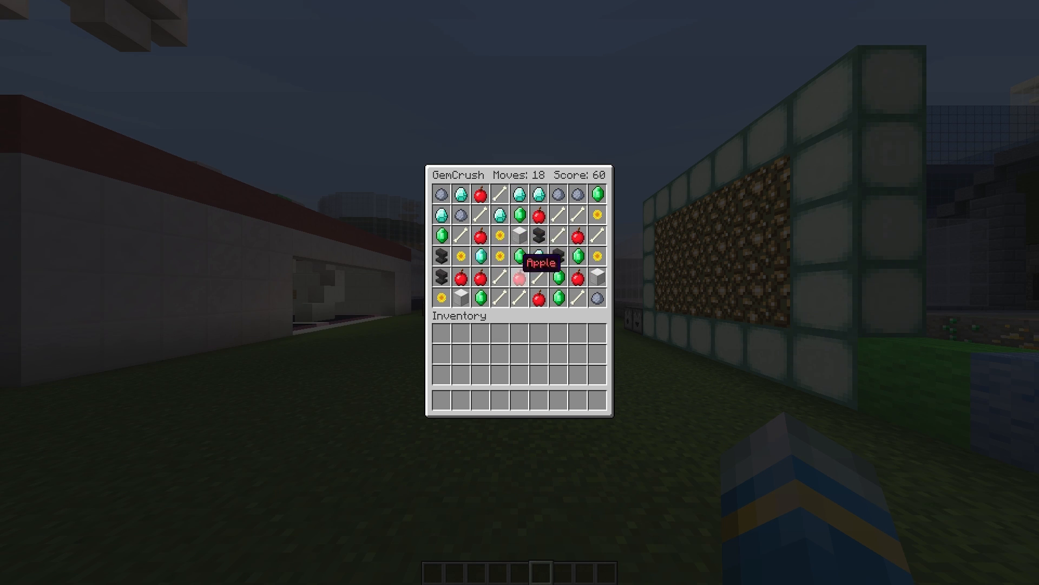
mouse_move(519, 231)
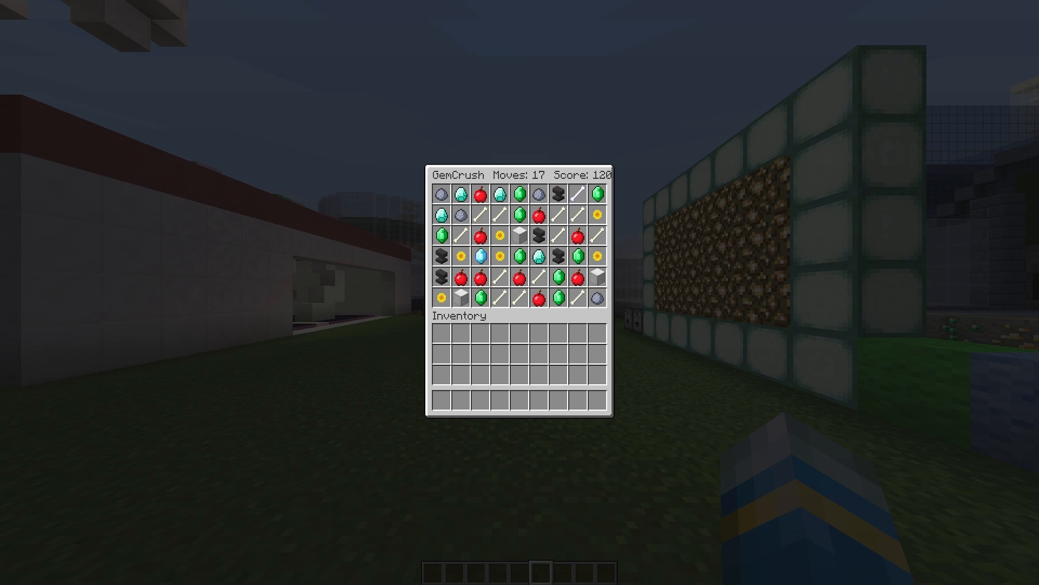
Swap gems for two more matches, reaching a score of 290 with 12 moves left.
click(596, 233)
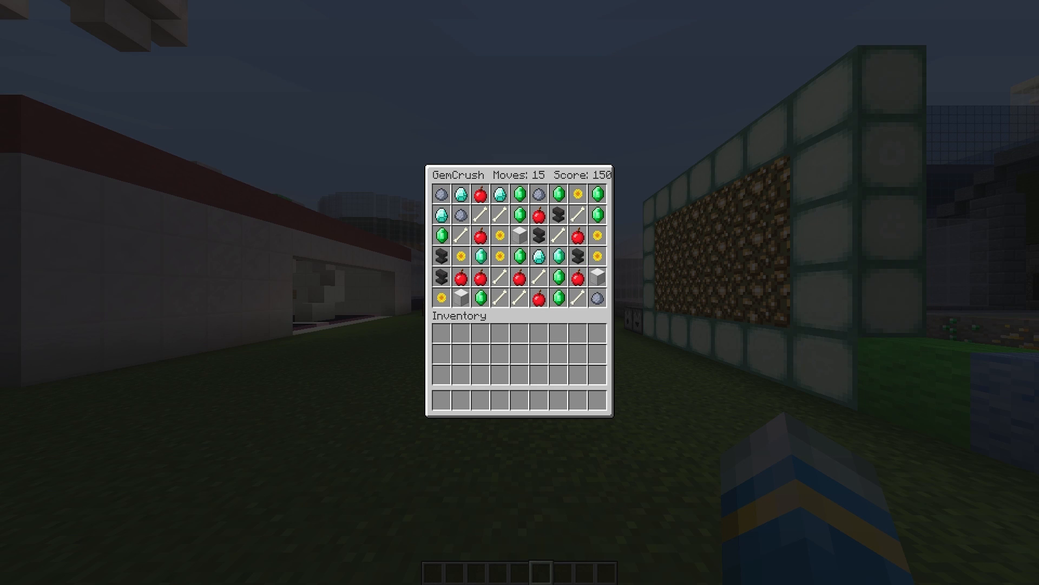
click(537, 301)
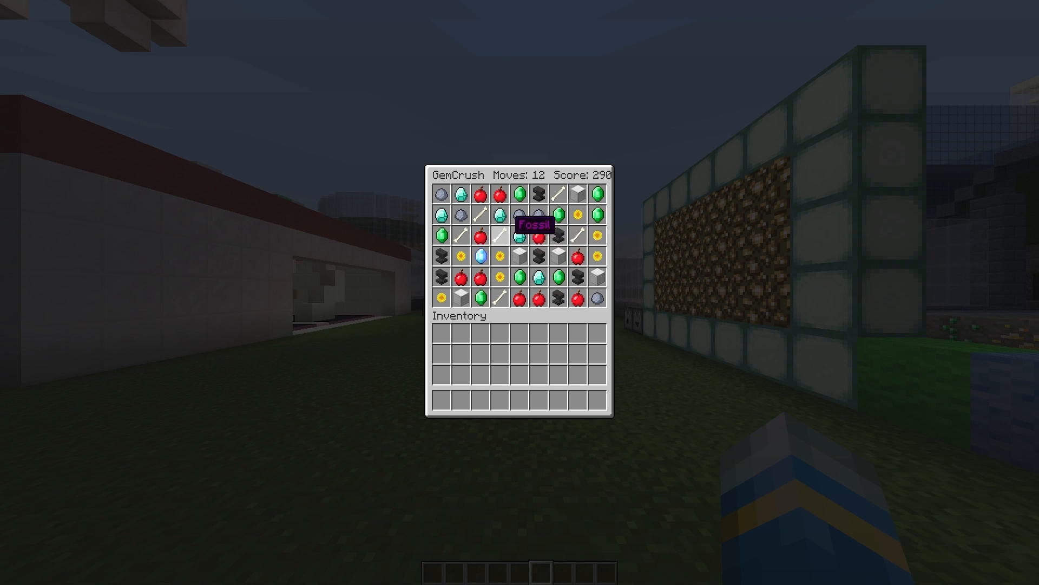
mouse_move(538, 237)
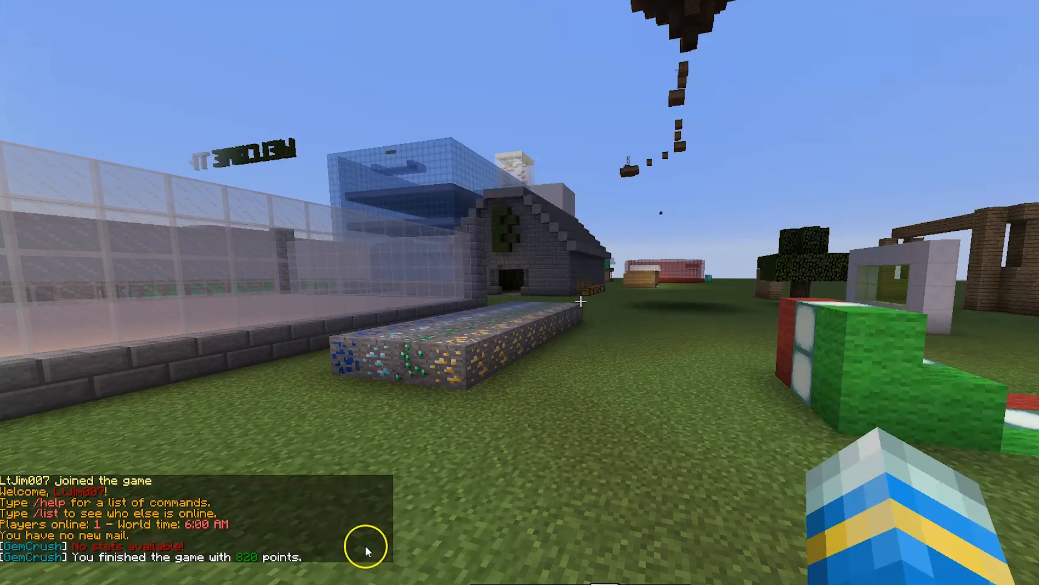
mouse_move(252, 531)
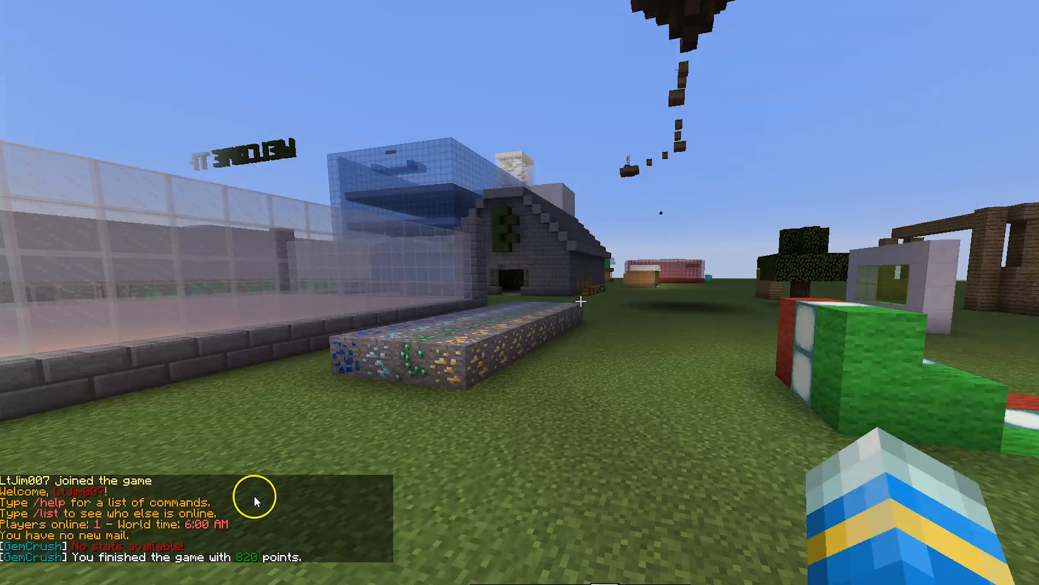
mouse_move(130, 428)
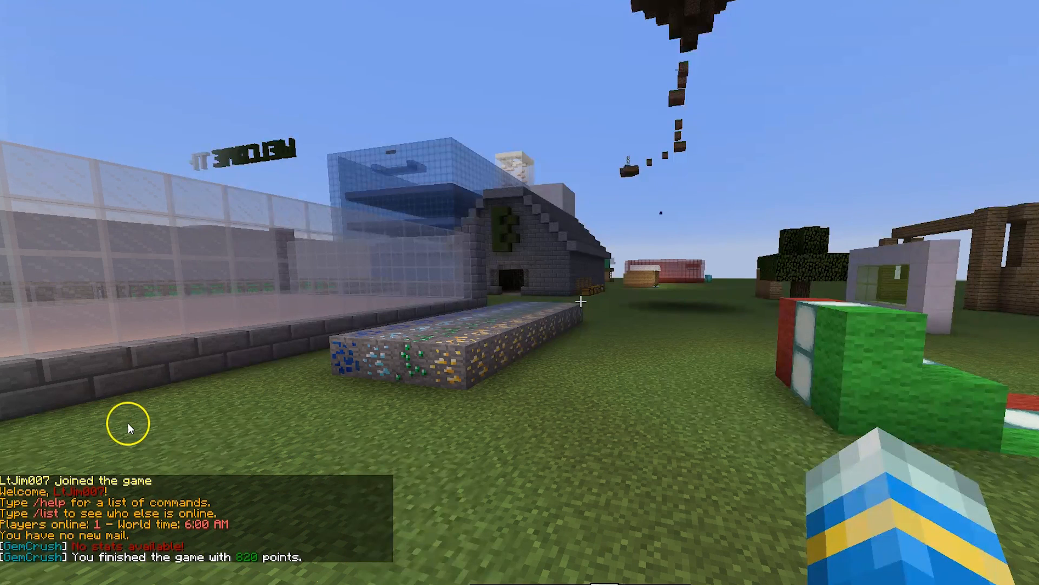
mouse_move(251, 530)
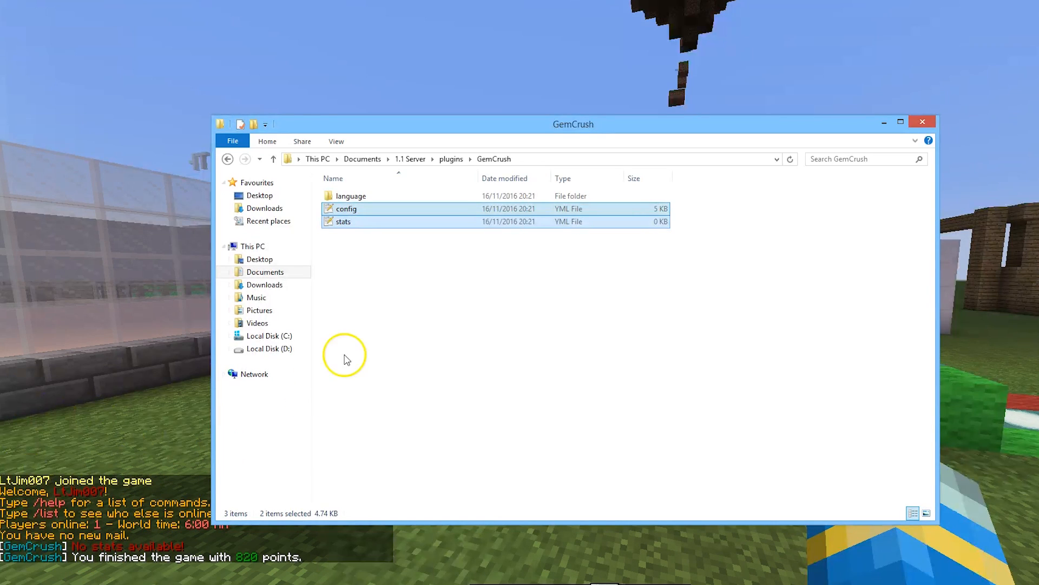
Open GemCrush's default language file and config.yml from the plugin folder in Notepad++.
click(451, 159)
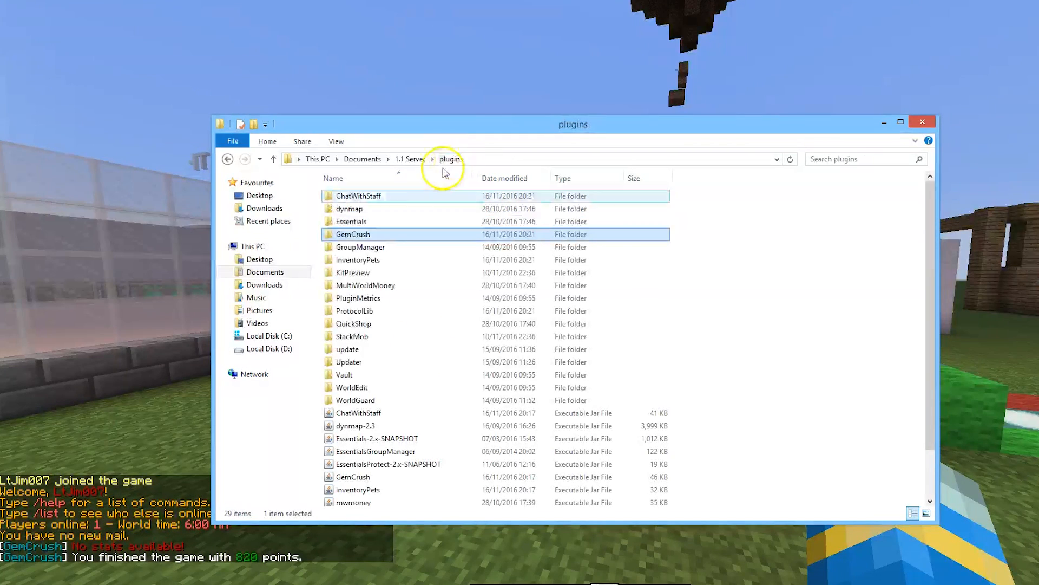
double_click(353, 233)
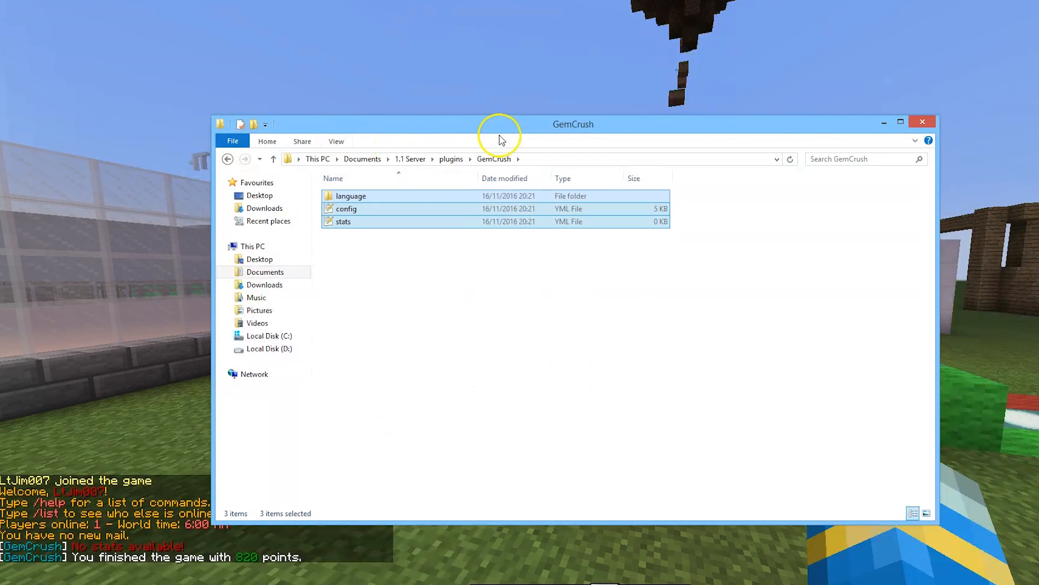
double_click(351, 195)
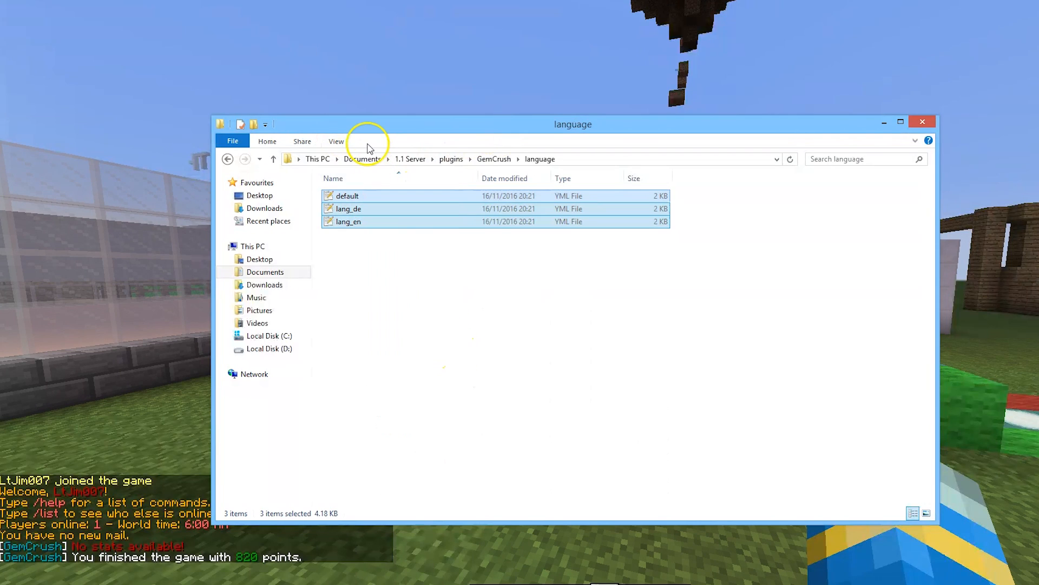
click(348, 196)
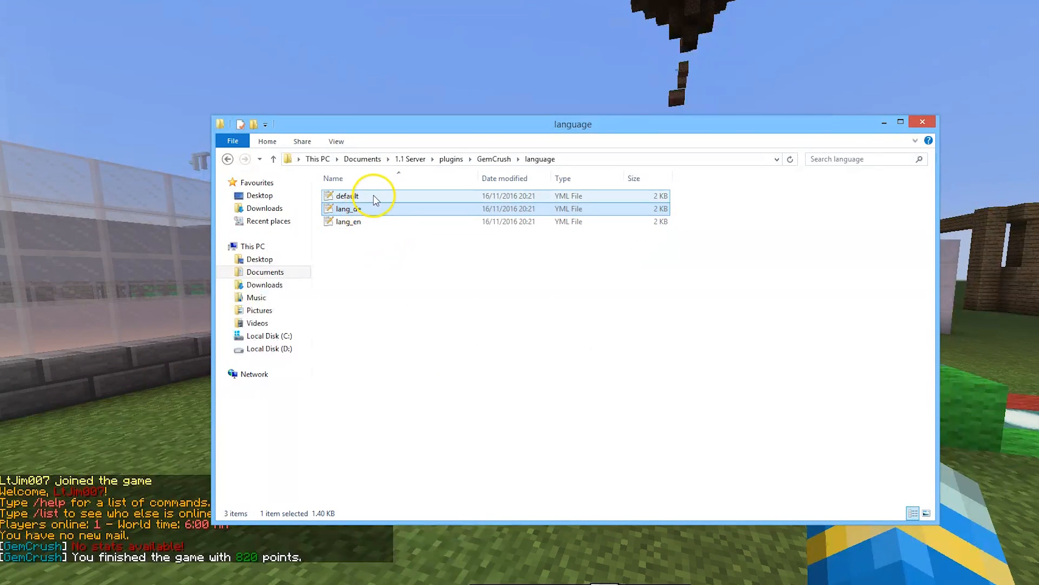
double_click(346, 196)
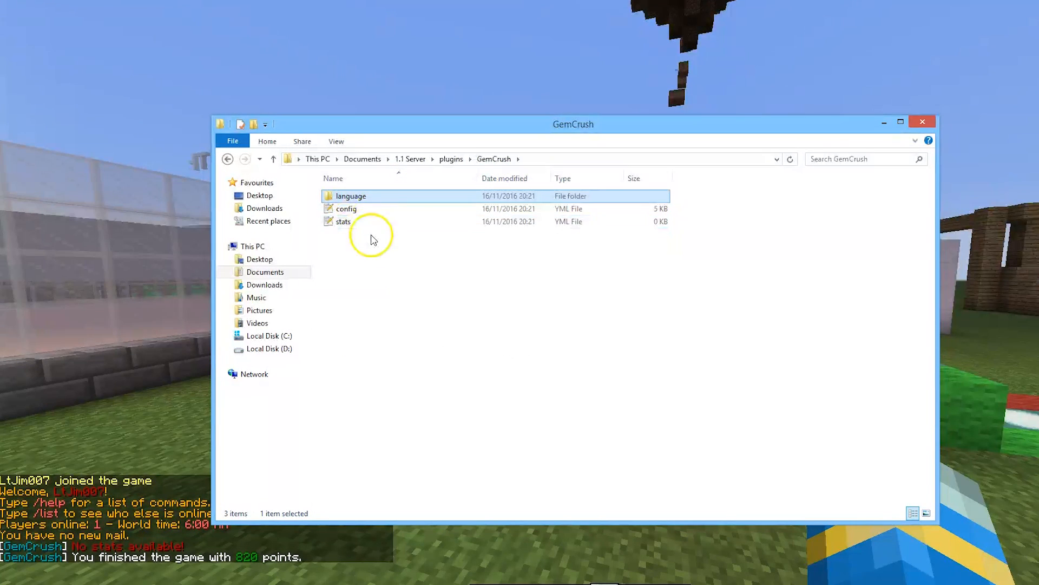
click(344, 222)
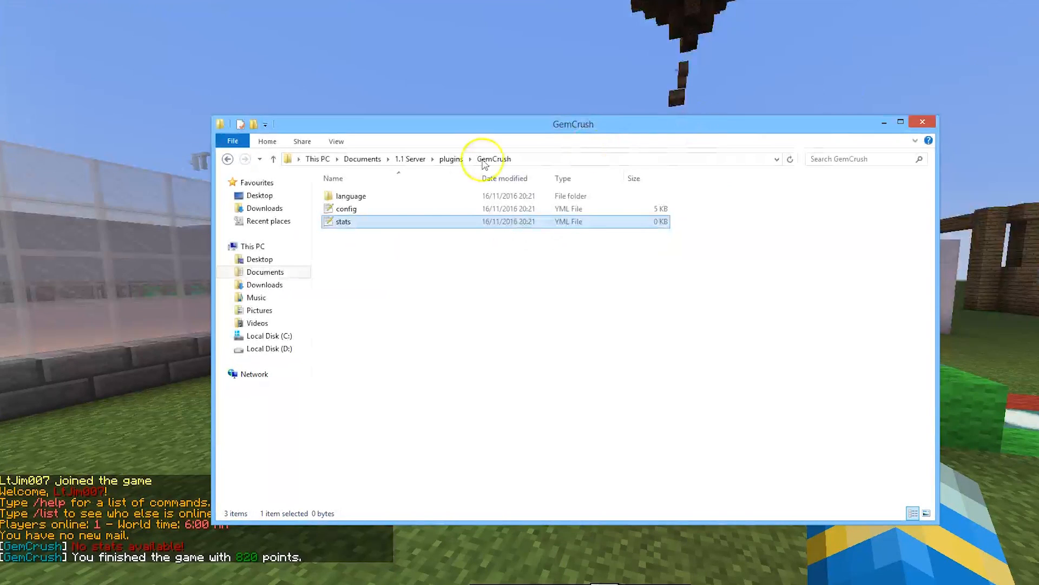
double_click(346, 208)
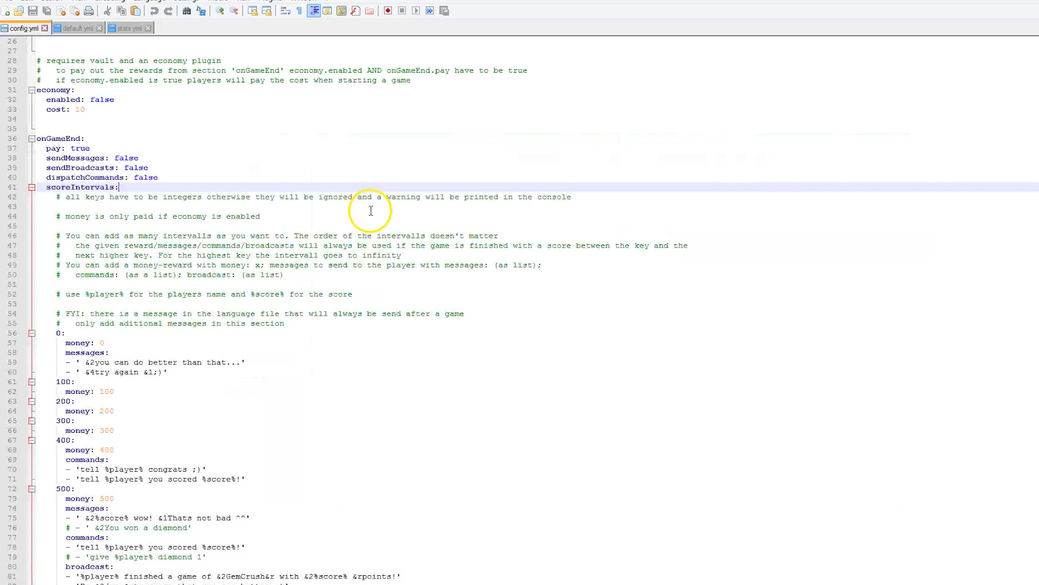
scroll(down, 3)
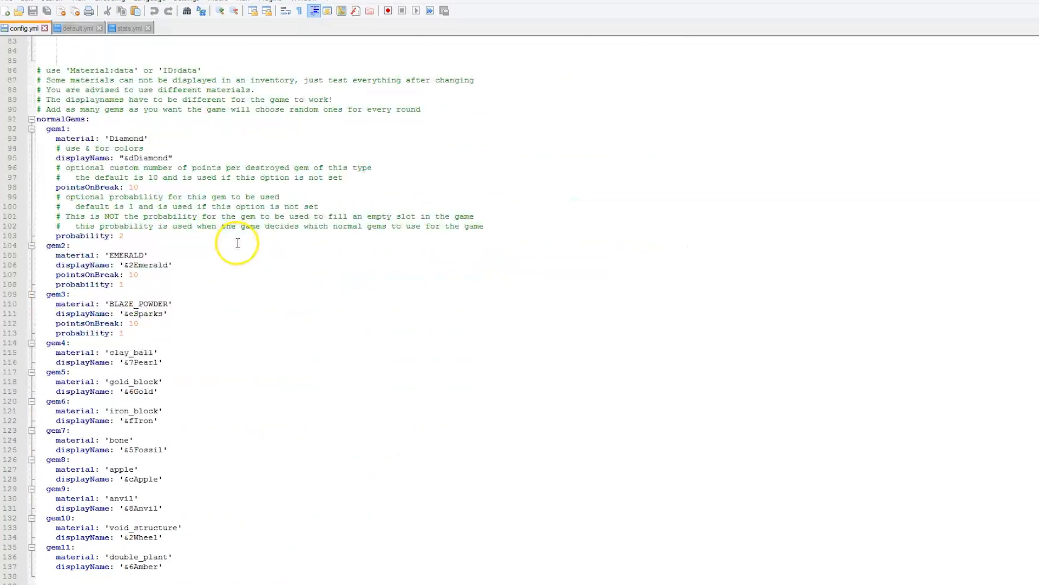
mouse_move(343, 412)
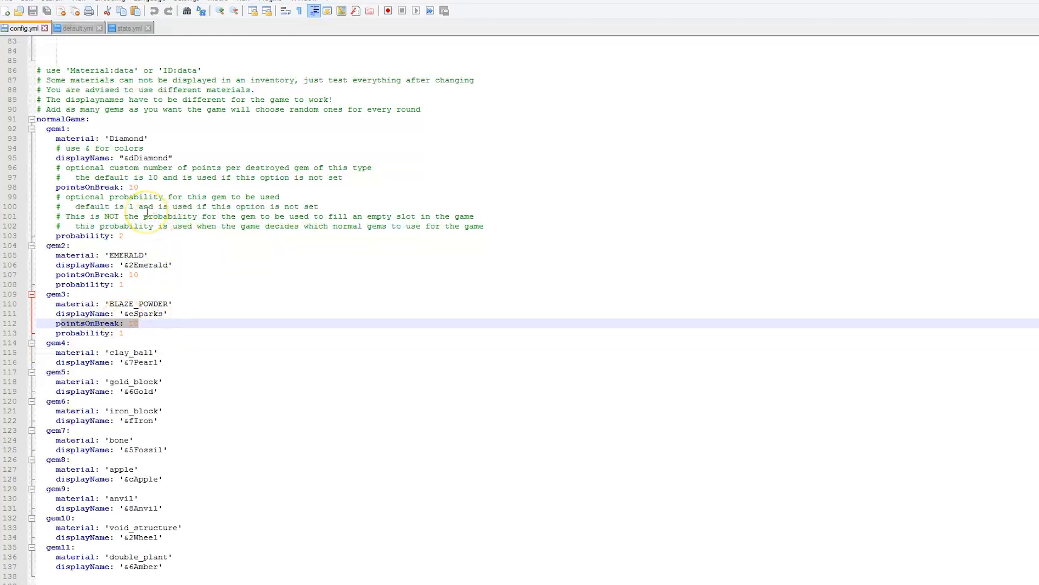
scroll(up, 3)
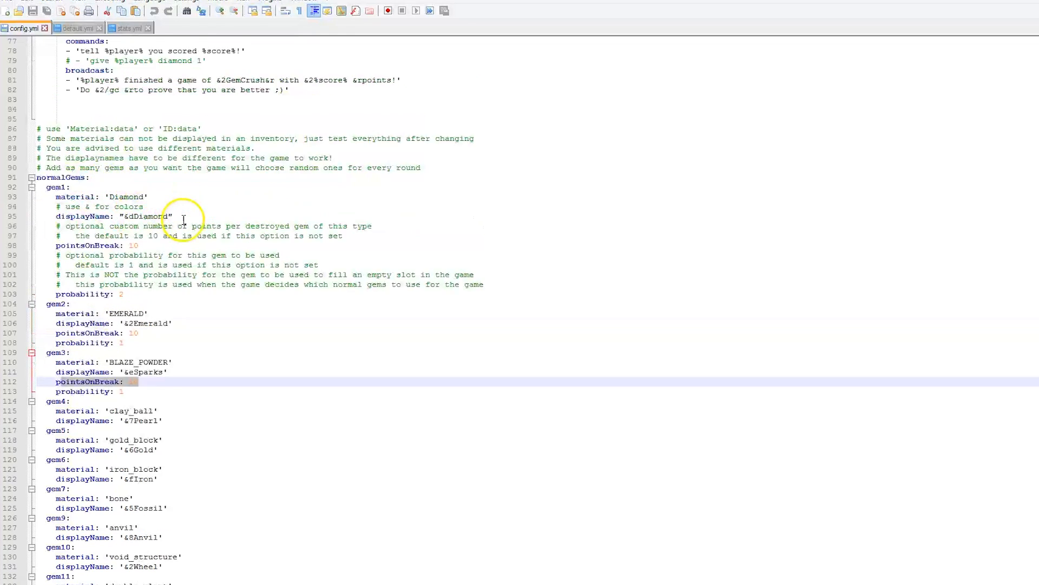
scroll(up, 3)
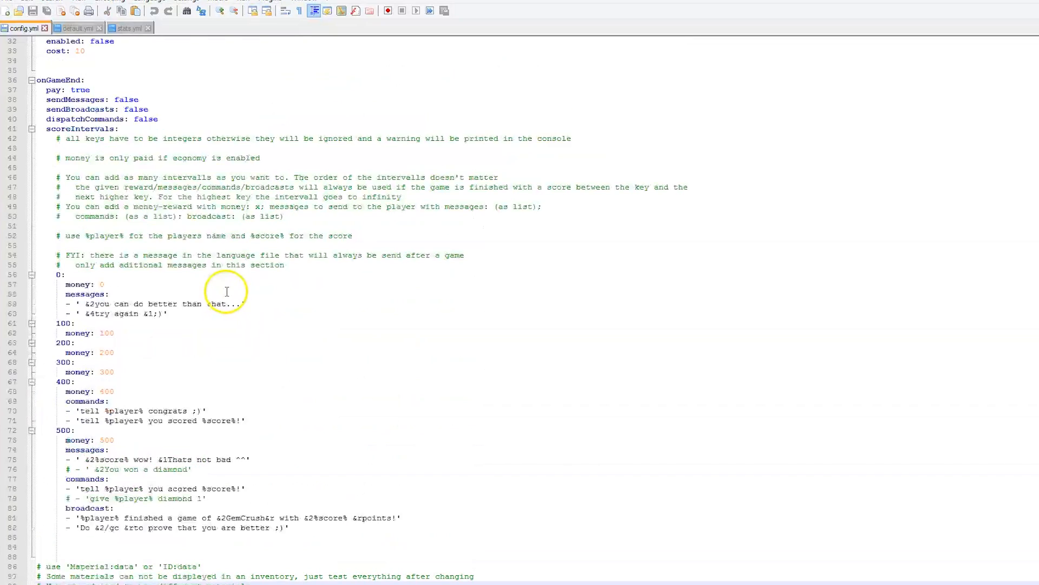
scroll(up, 3)
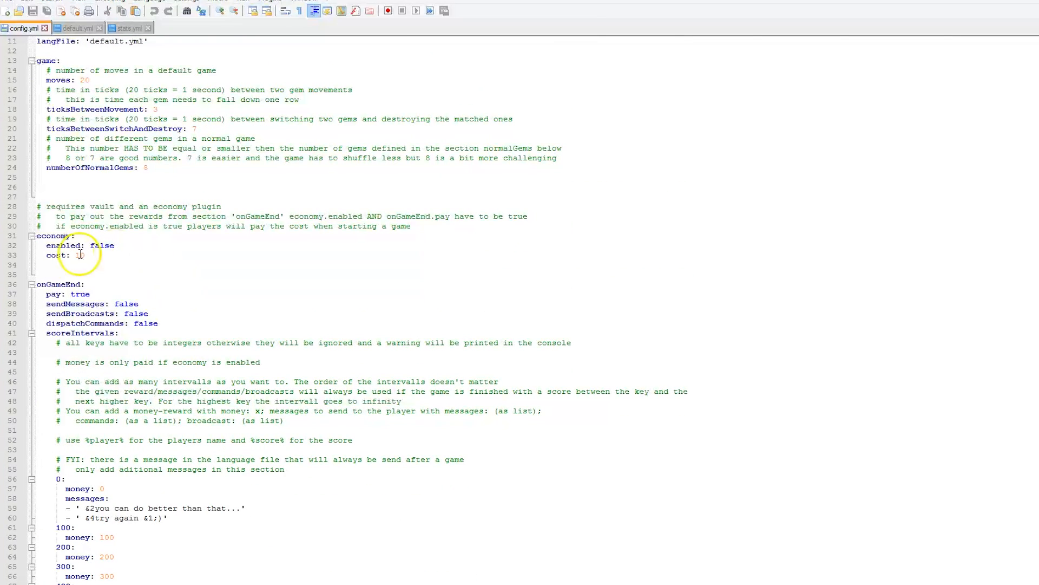
text(0)
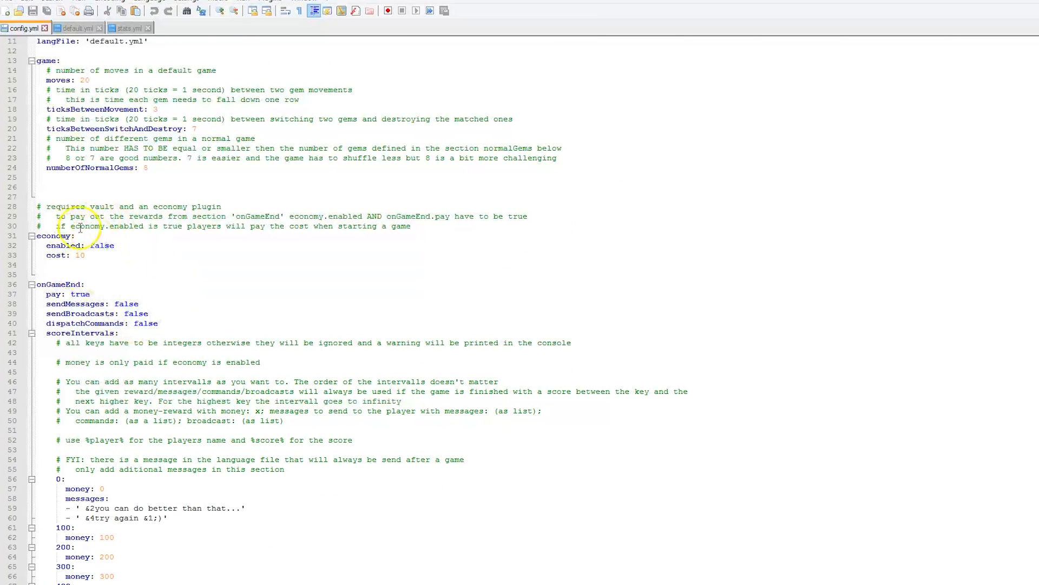
mouse_move(89, 361)
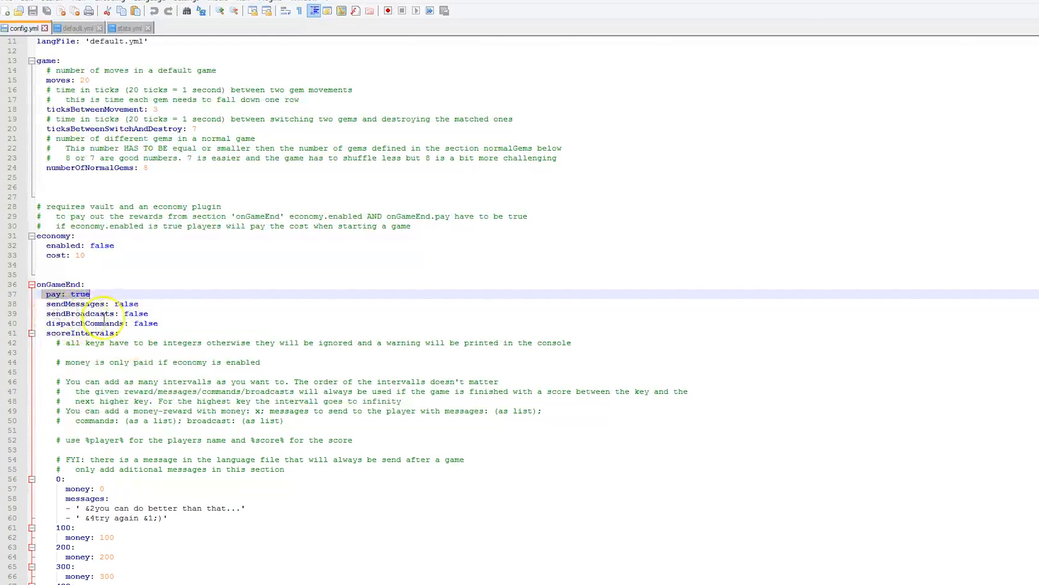
scroll(down, 3)
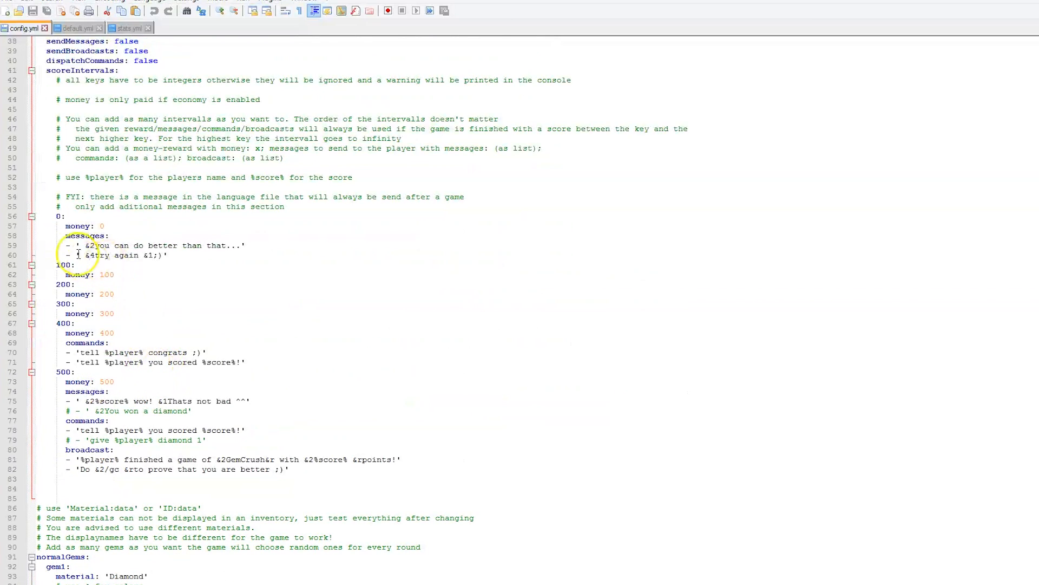
click(62, 216)
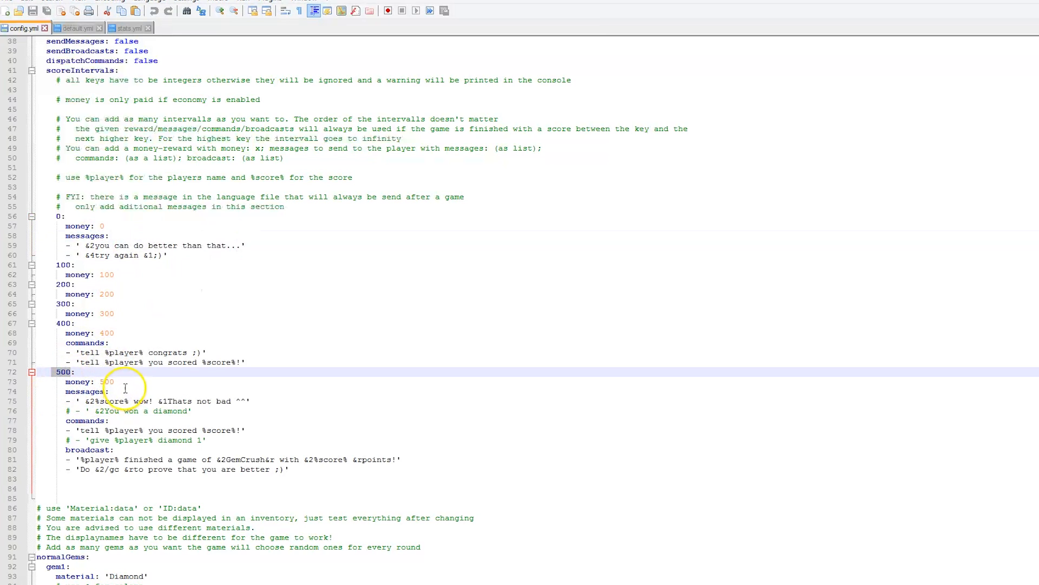
scroll(down, 3)
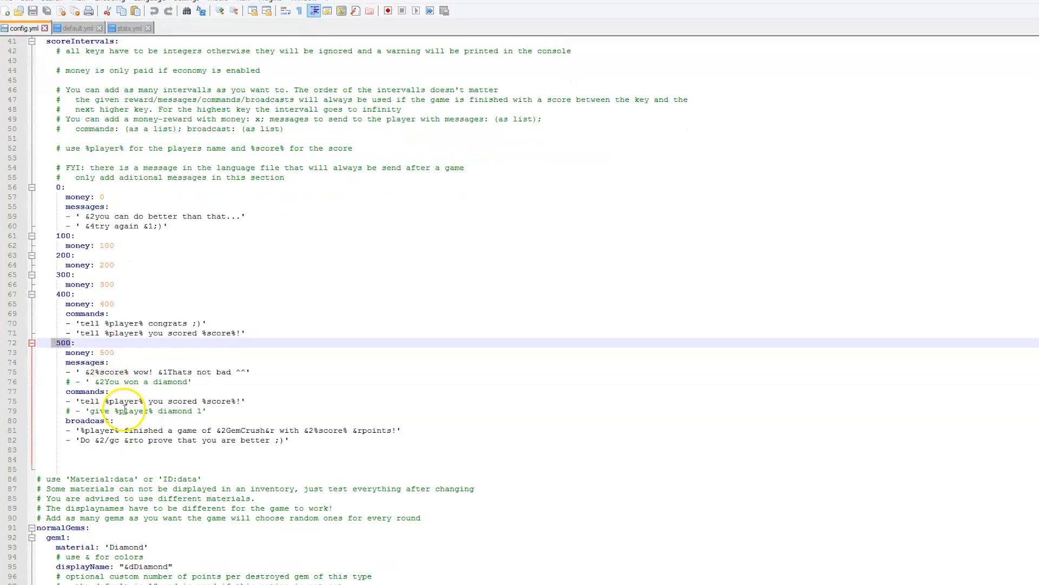
click(296, 431)
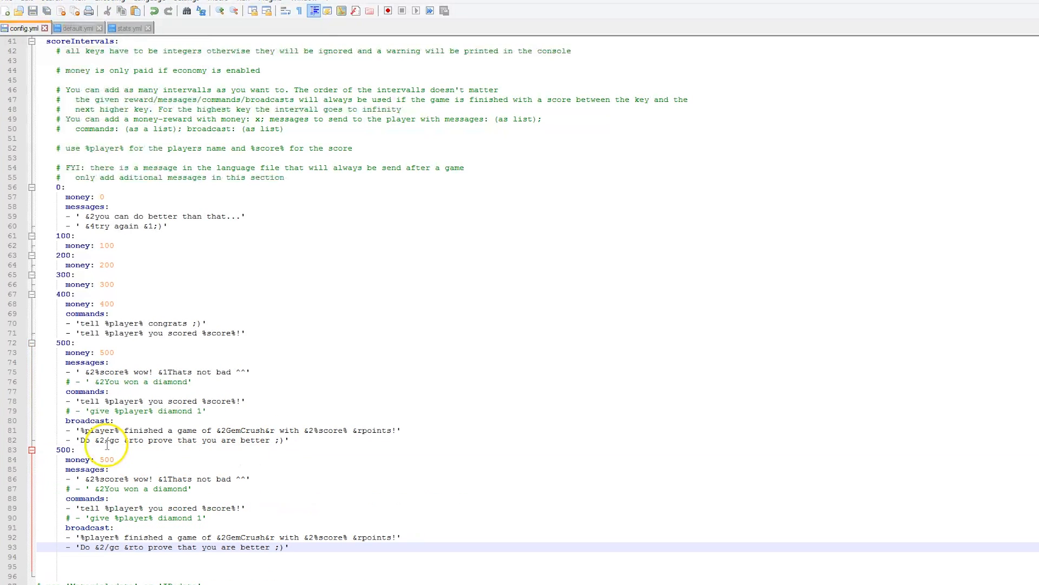
Turn the copied 500 block into an 800 interval paying 800 money and 2 diamonds.
click(103, 449)
text(8)
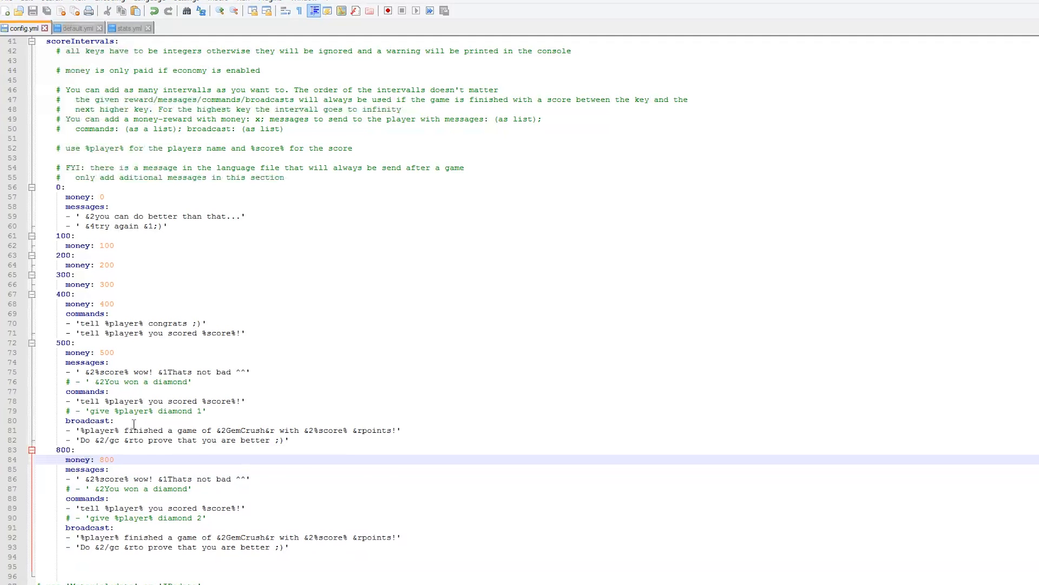
scroll(up, 3)
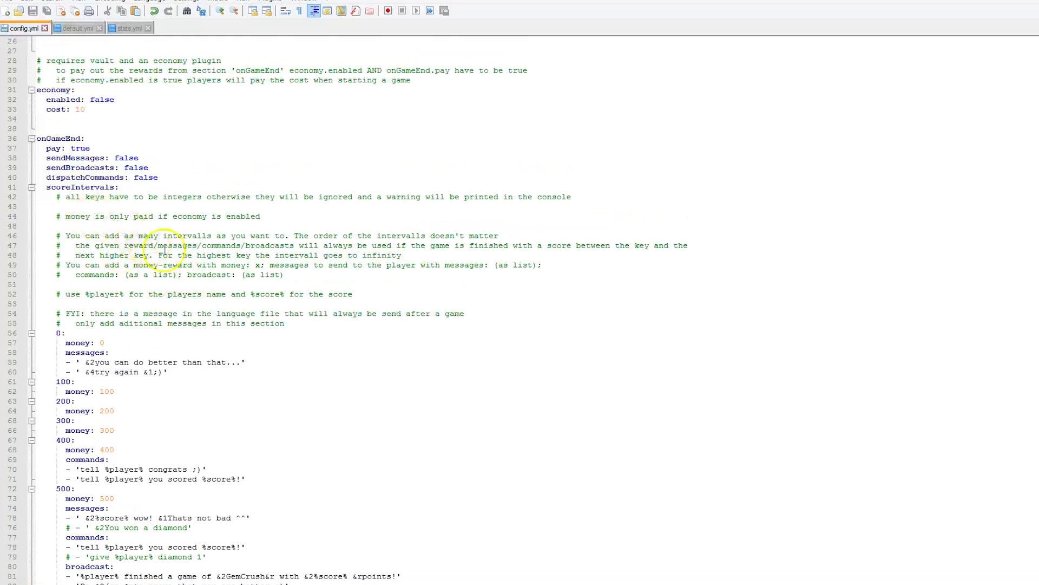
scroll(up, 3)
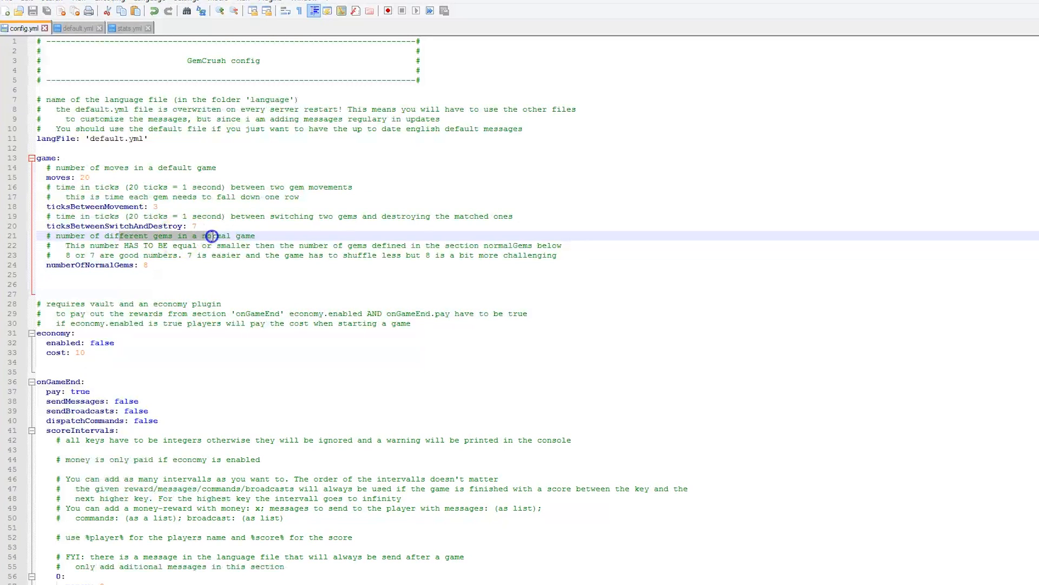
click(83, 177)
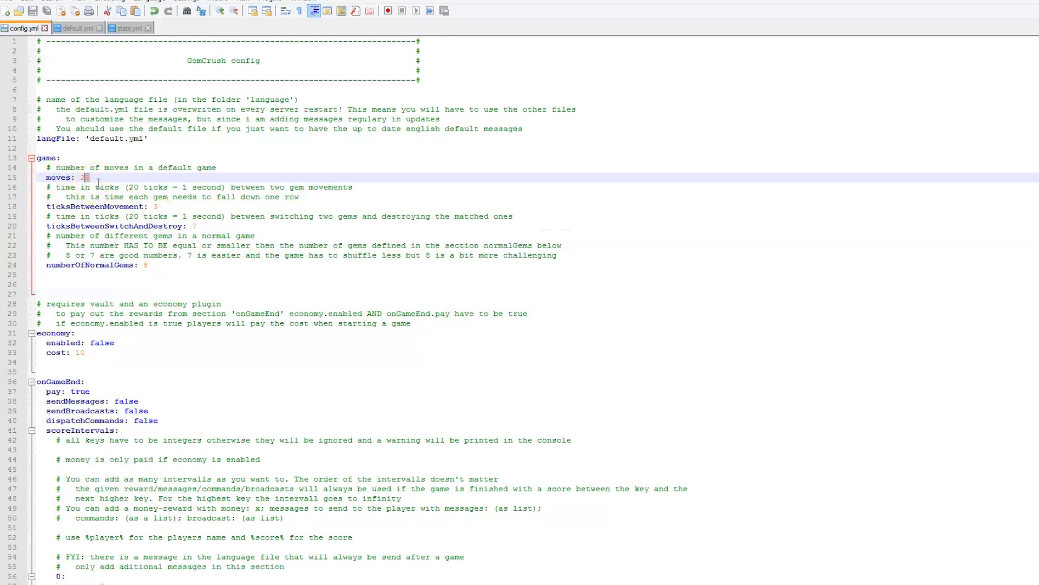
text(0)
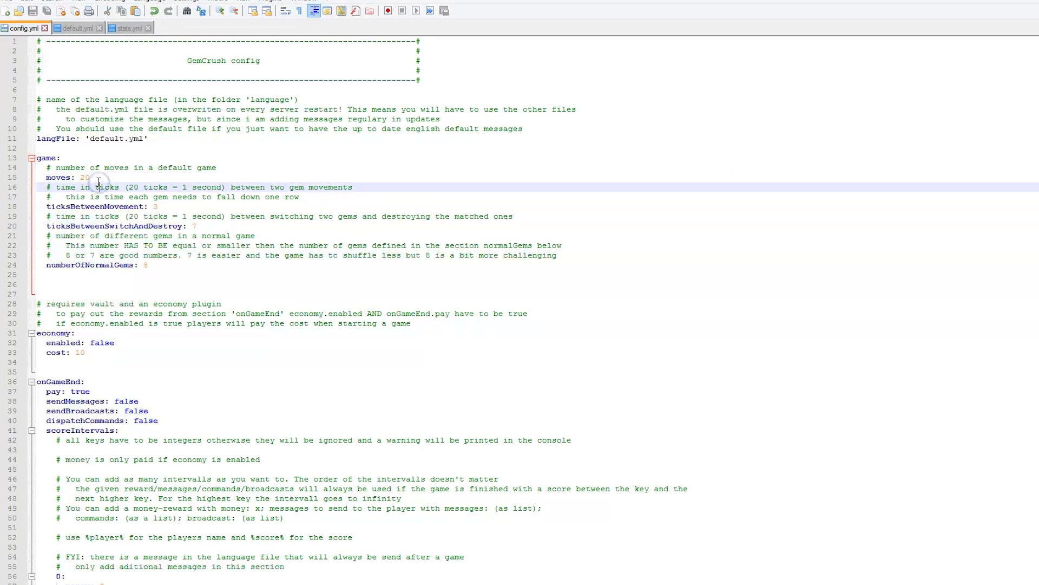
click(93, 177)
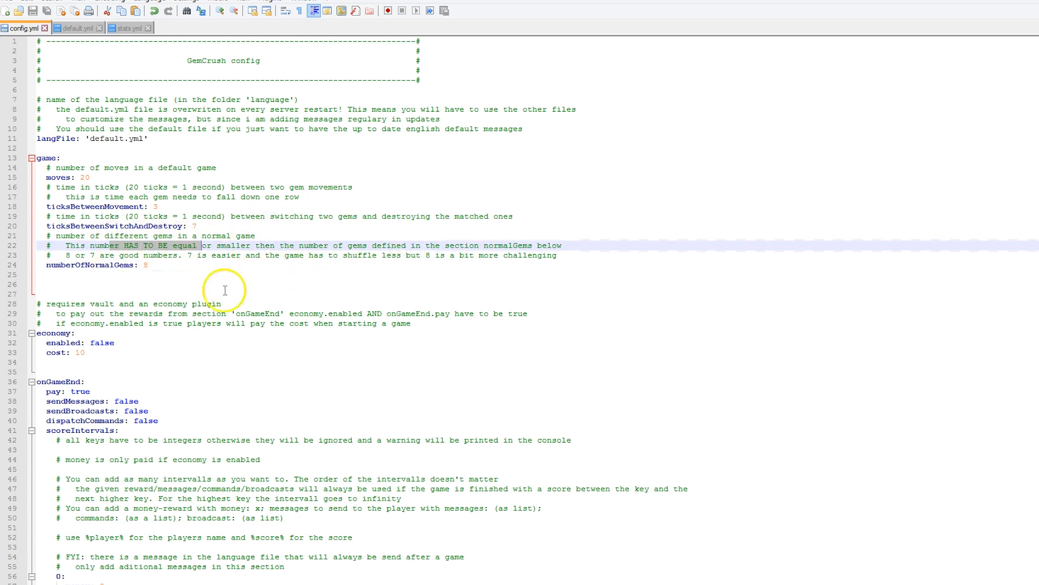
click(139, 265)
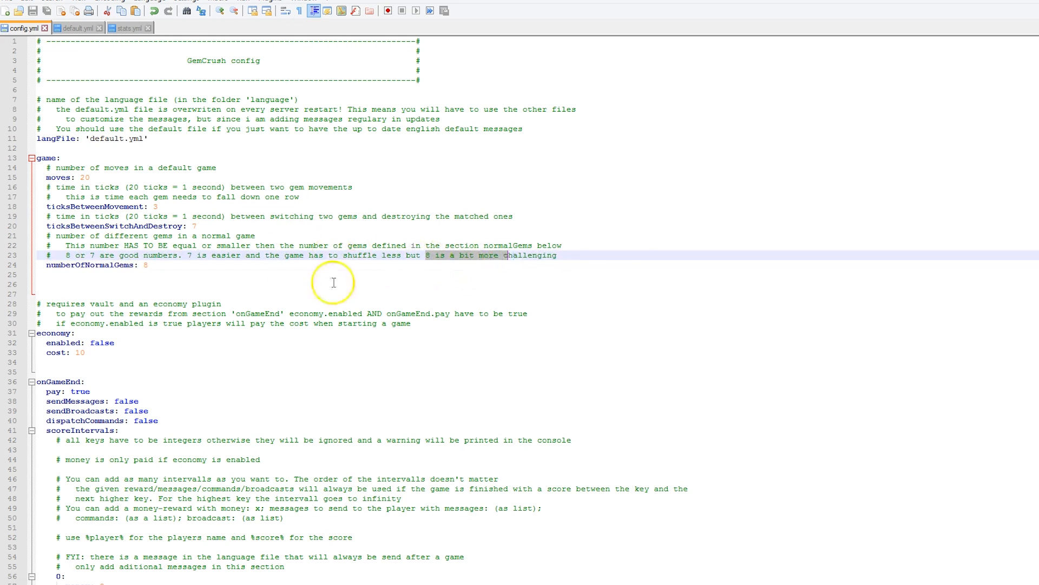
mouse_move(141, 244)
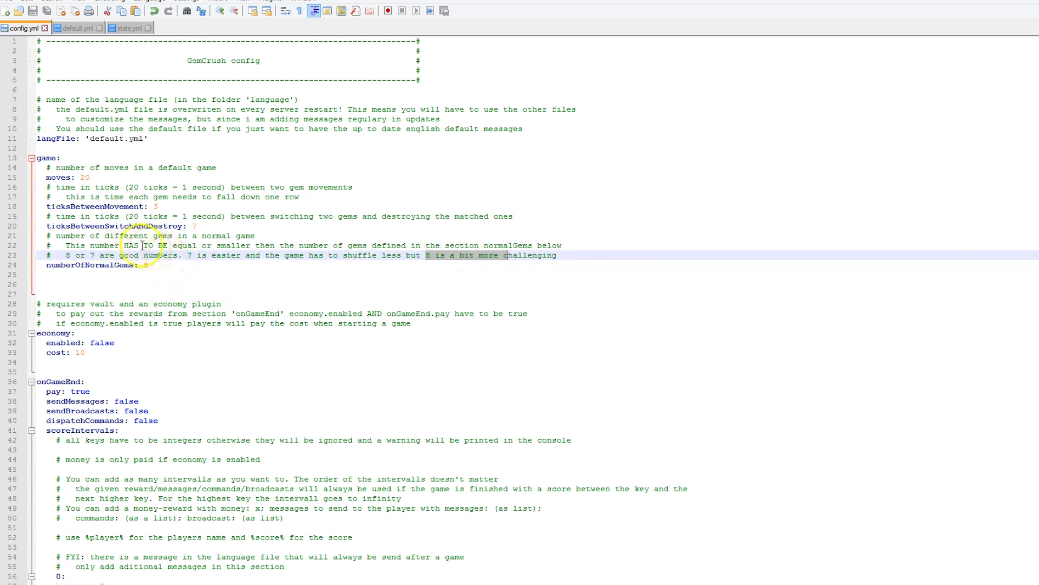
click(176, 138)
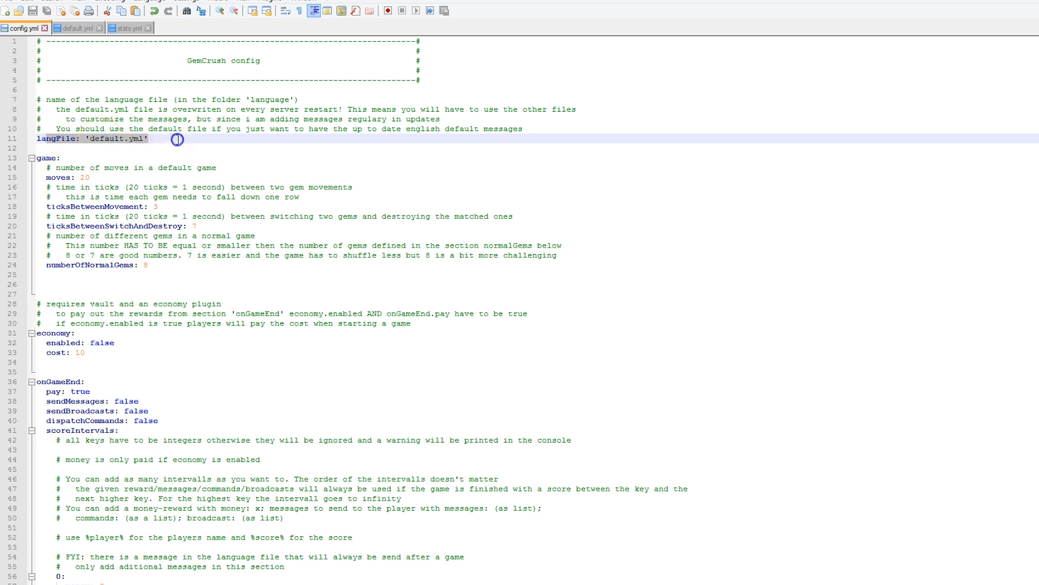
mouse_move(87, 160)
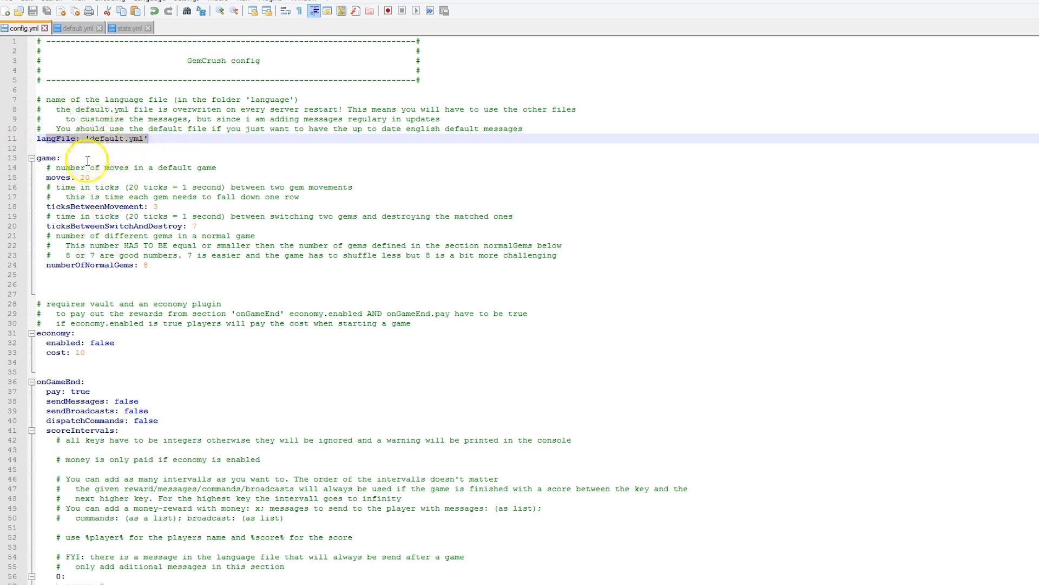
scroll(down, 3)
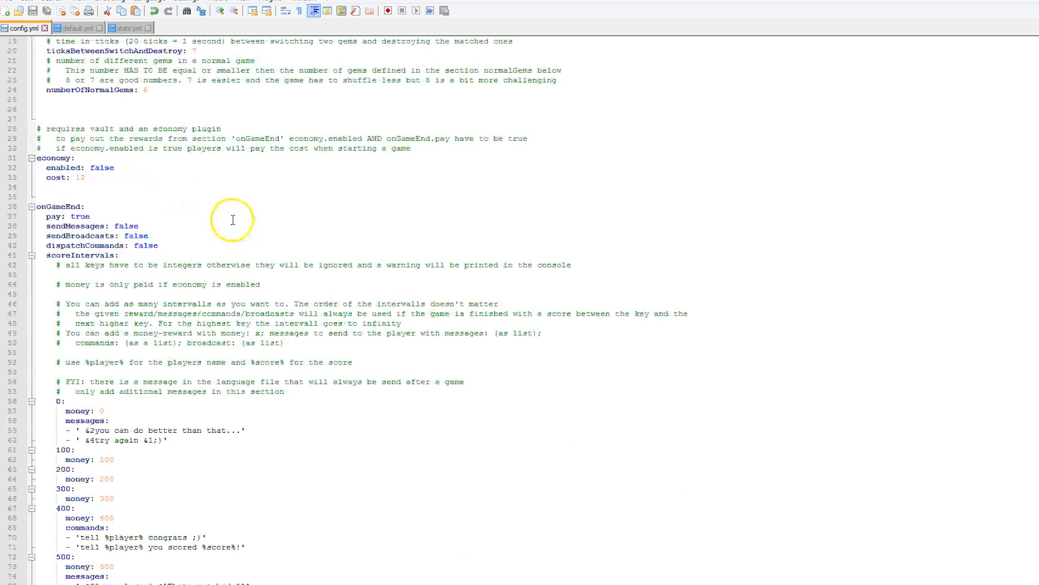
scroll(down, 3)
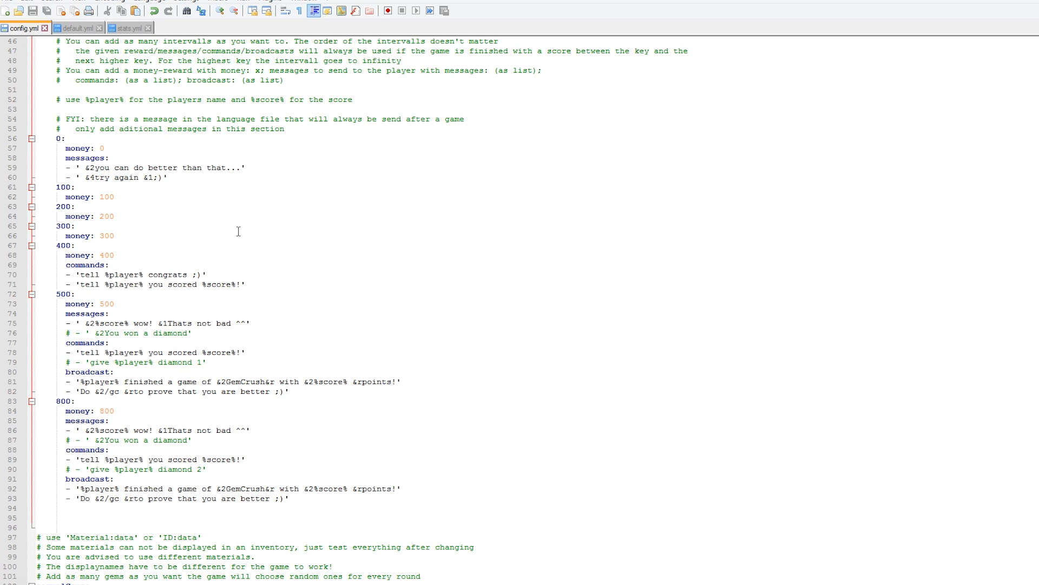
mouse_move(203, 240)
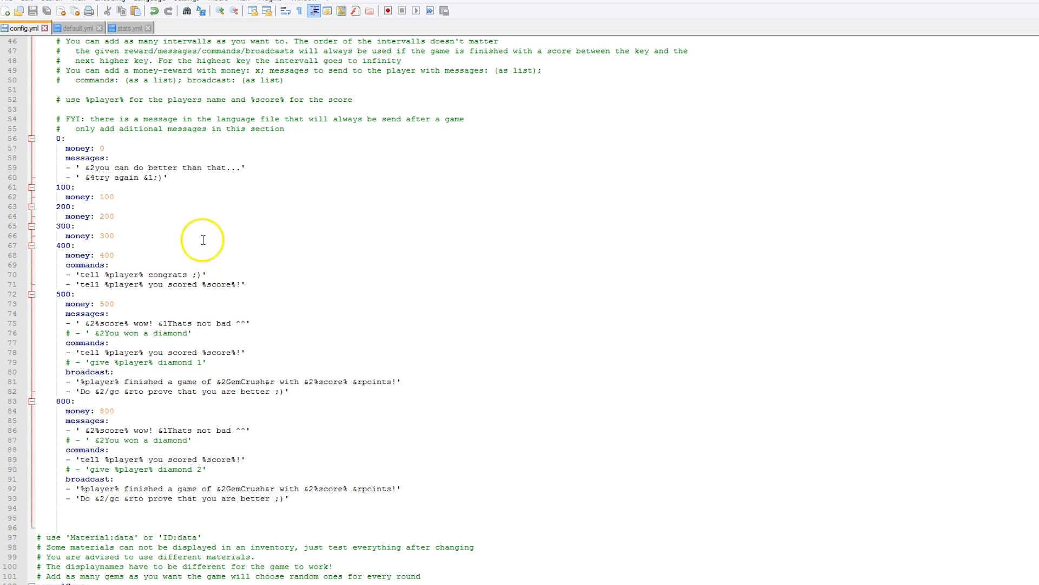